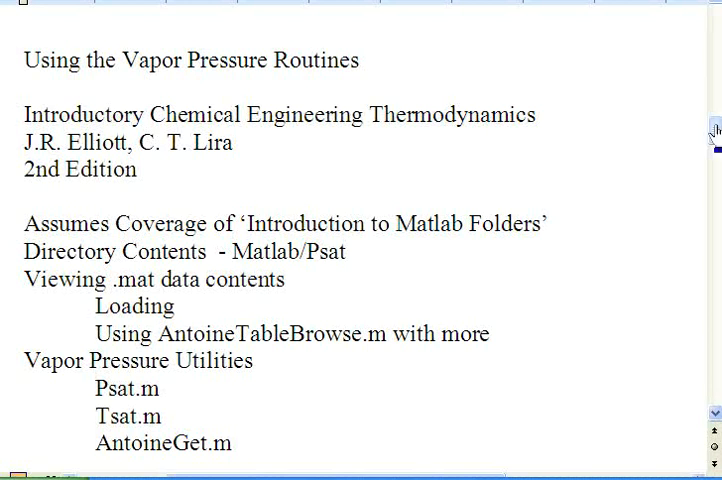
{"action": "mouse_move", "coordinate": [547, 232]}
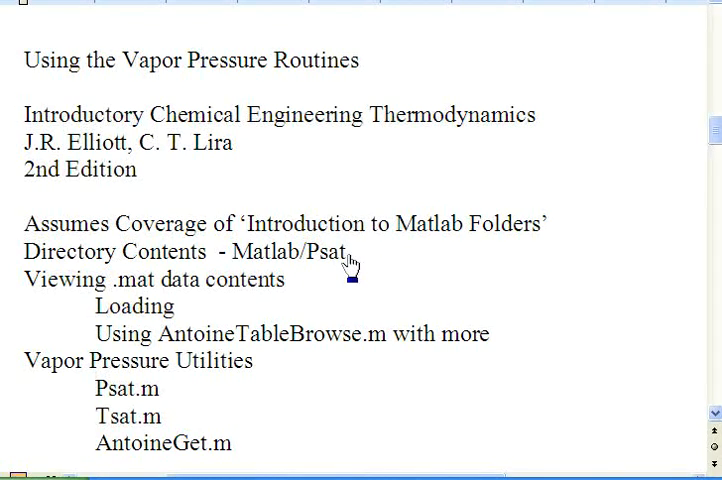
{"action": "mouse_move", "coordinate": [288, 285]}
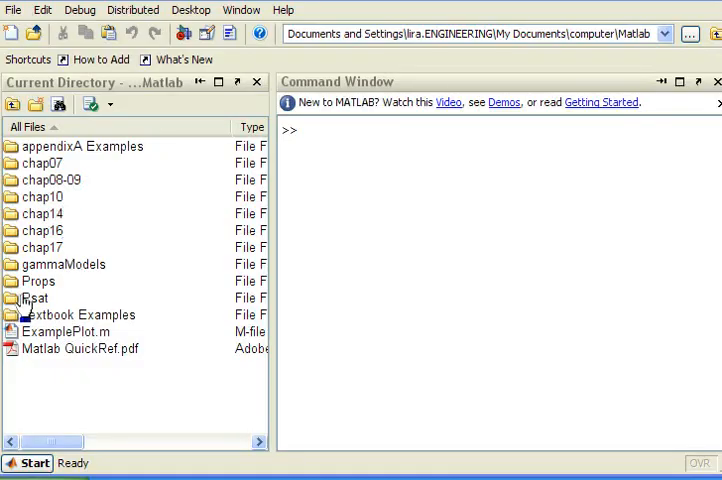
Open the Psat folder to list AntoineGet, AntoineTable.mat, Psat, Tsat and readme
{"action": "double_click", "coordinate": [38, 298]}
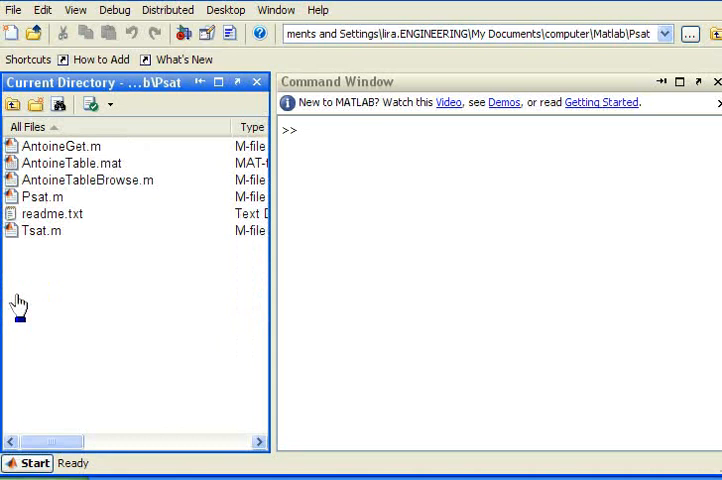
{"action": "mouse_move", "coordinate": [97, 146]}
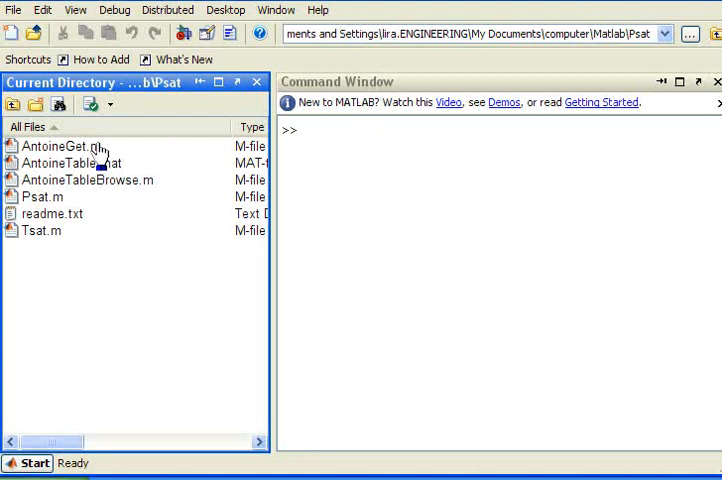
{"action": "mouse_move", "coordinate": [98, 175]}
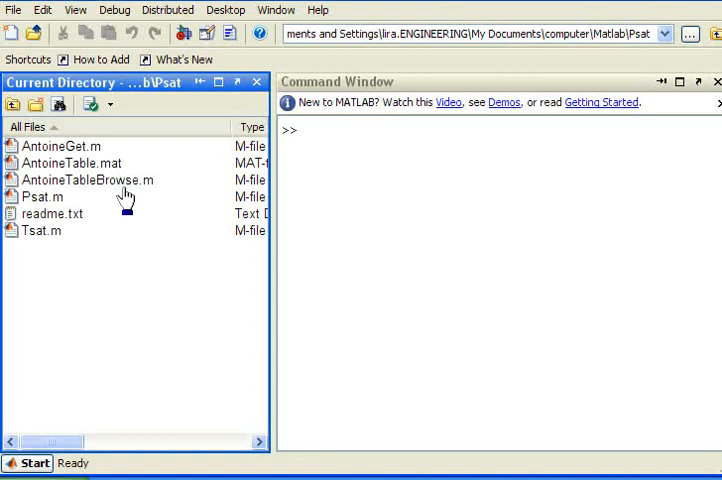
{"action": "mouse_move", "coordinate": [62, 205]}
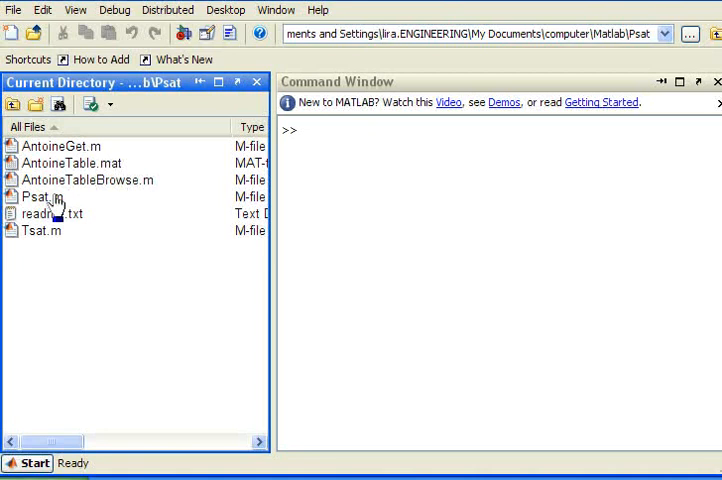
{"action": "mouse_move", "coordinate": [67, 234]}
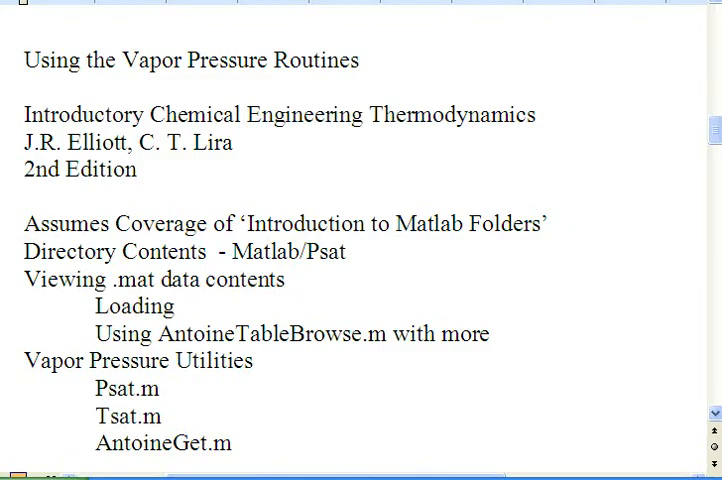
{"action": "mouse_move", "coordinate": [290, 293]}
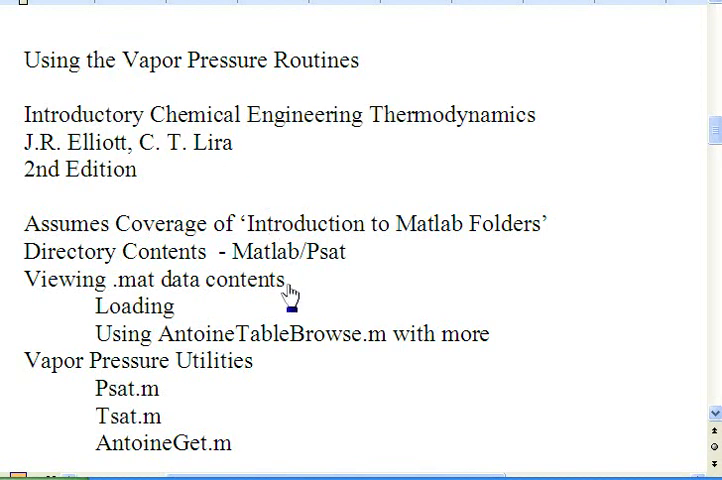
{"action": "mouse_move", "coordinate": [185, 310]}
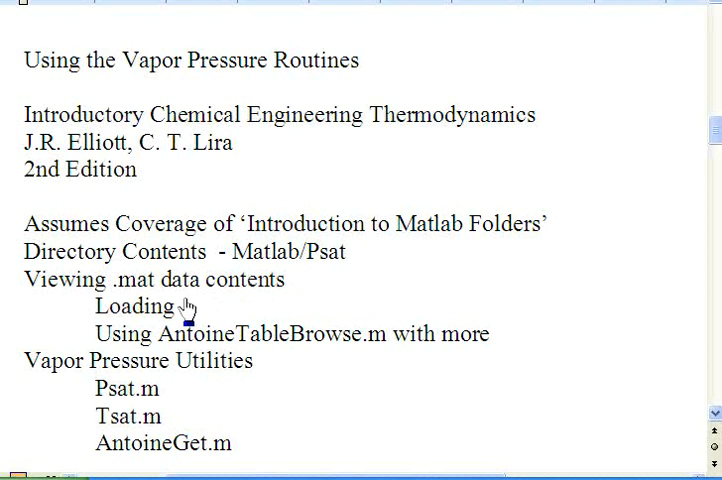
{"action": "mouse_move", "coordinate": [317, 352]}
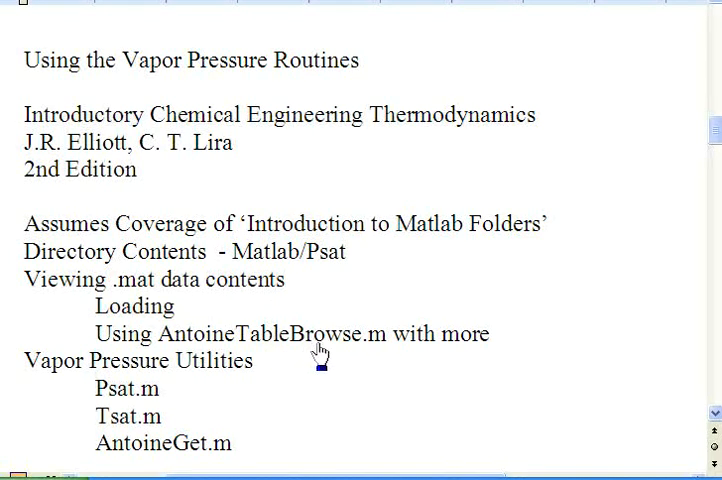
{"action": "mouse_move", "coordinate": [409, 304]}
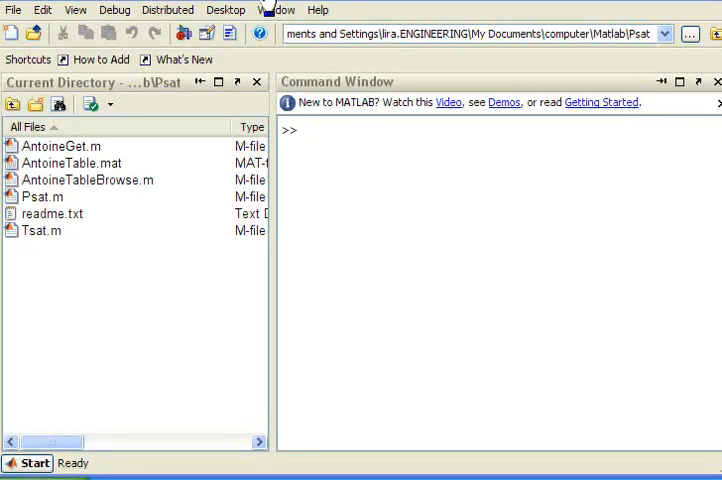
Show the Workspace panel and load AntoineTable.mat, adding the 63x7 AntoineTable cell
{"action": "left_click", "coordinate": [221, 10]}
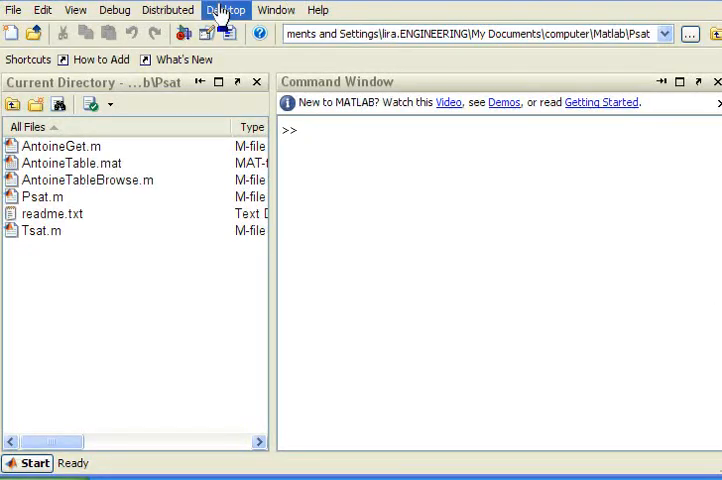
{"action": "left_click", "coordinate": [224, 9]}
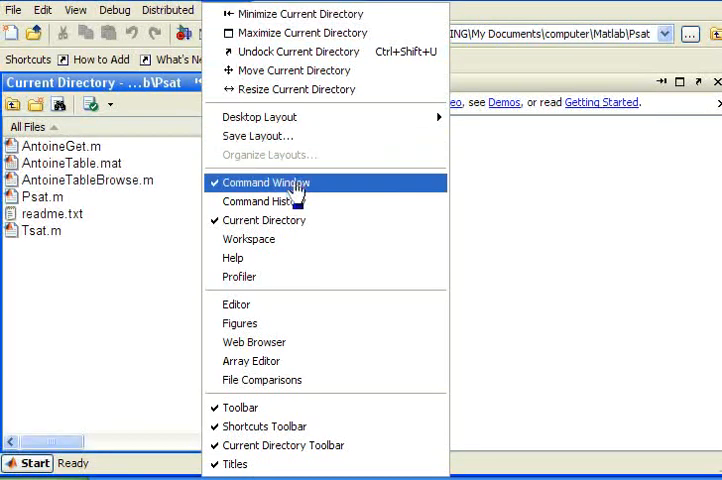
{"action": "left_click", "coordinate": [266, 182]}
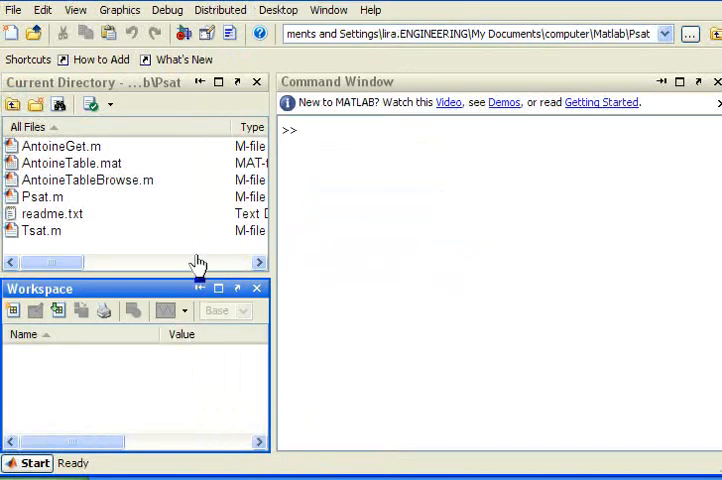
{"action": "mouse_move", "coordinate": [10, 160]}
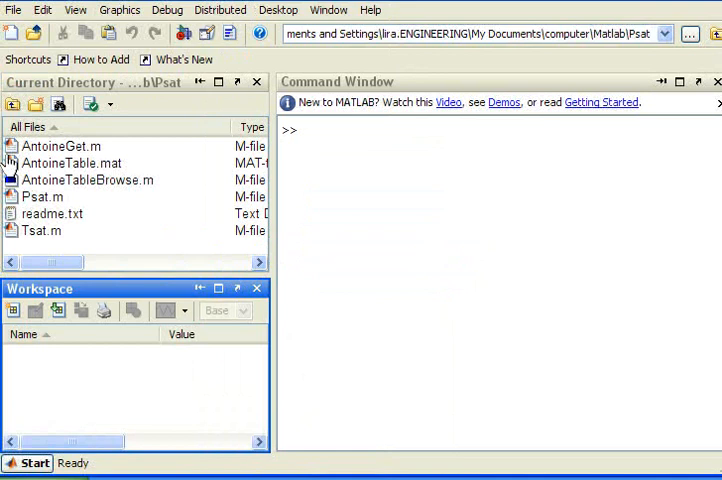
{"action": "left_click", "coordinate": [70, 162]}
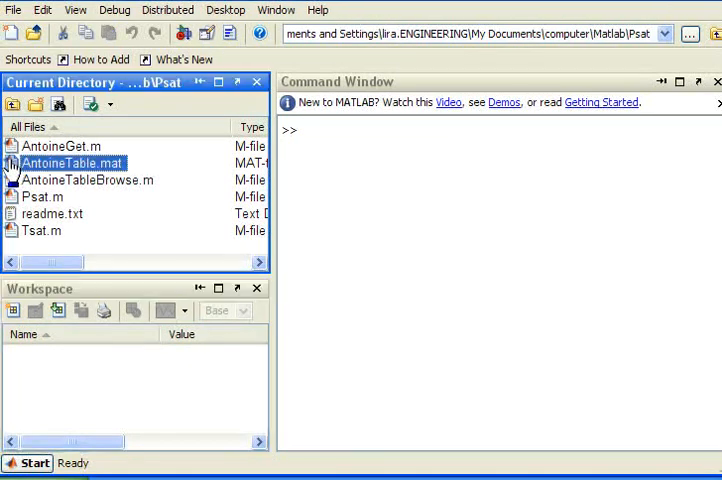
{"action": "double_click", "coordinate": [72, 162]}
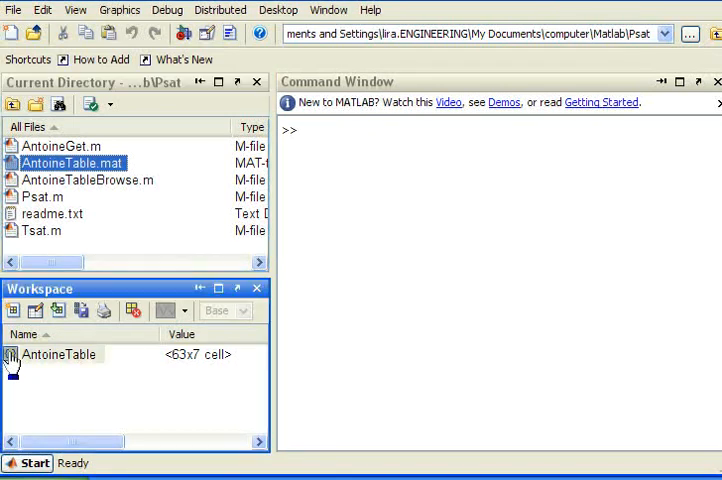
{"action": "double_click", "coordinate": [58, 354]}
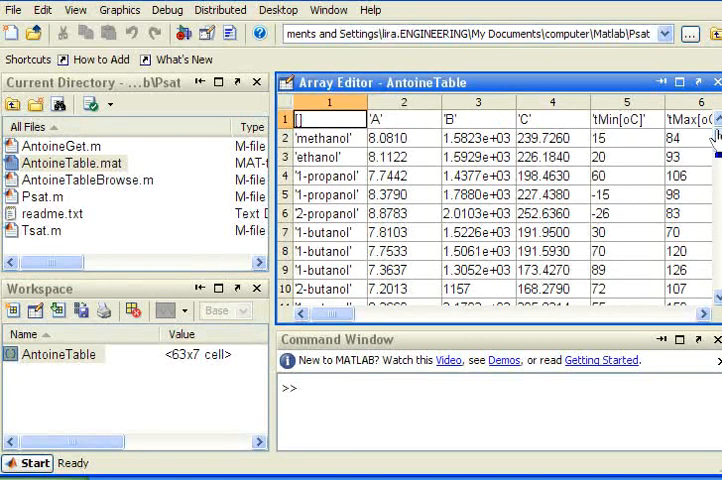
{"action": "mouse_move", "coordinate": [345, 157]}
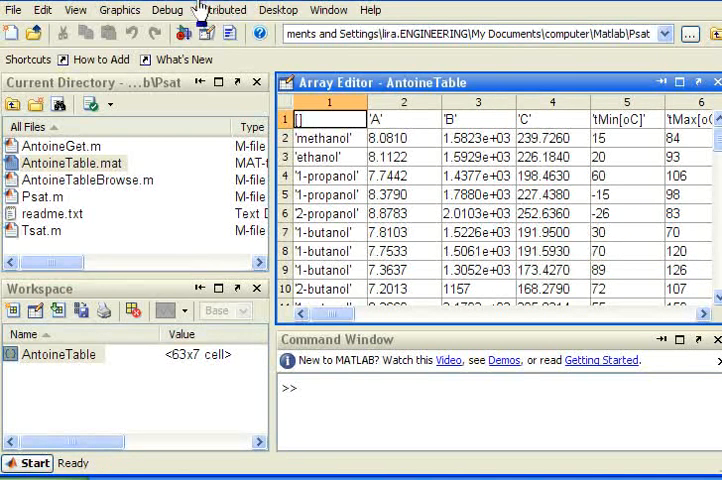
{"action": "mouse_move", "coordinate": [215, 35]}
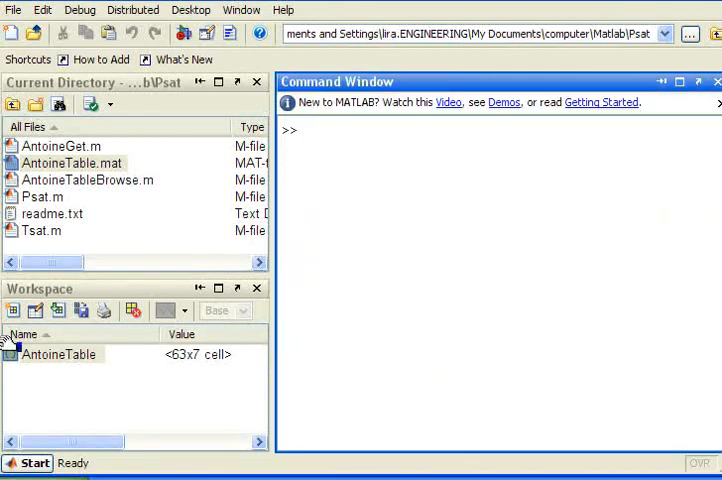
Delete the AntoineTable variable, then reload it with load AntoineTable.mat
{"action": "left_click", "coordinate": [58, 355]}
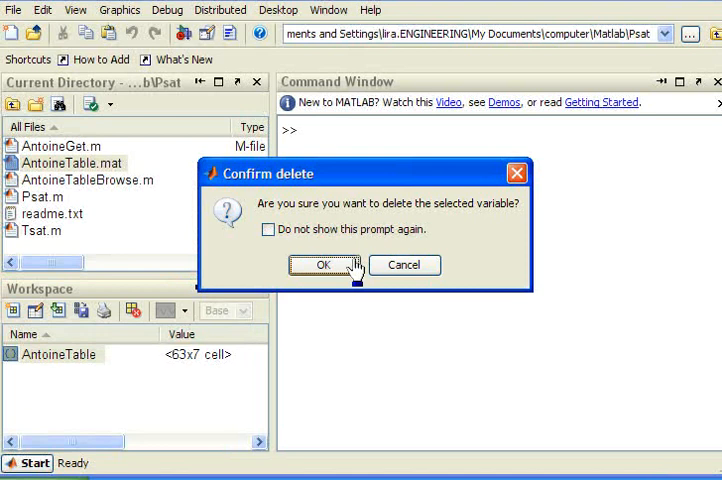
{"action": "left_click", "coordinate": [320, 264]}
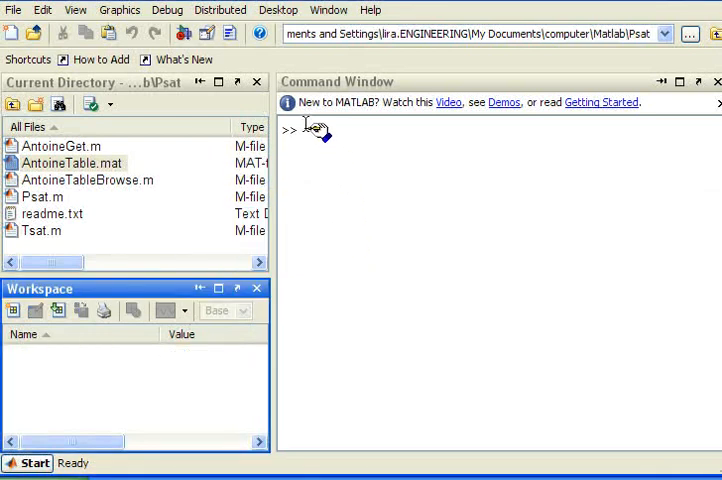
{"action": "type", "text": "load"}
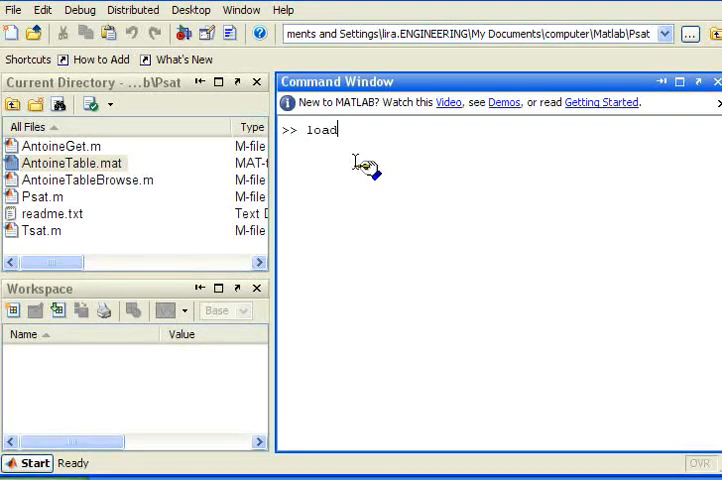
{"action": "type", "text": "An"}
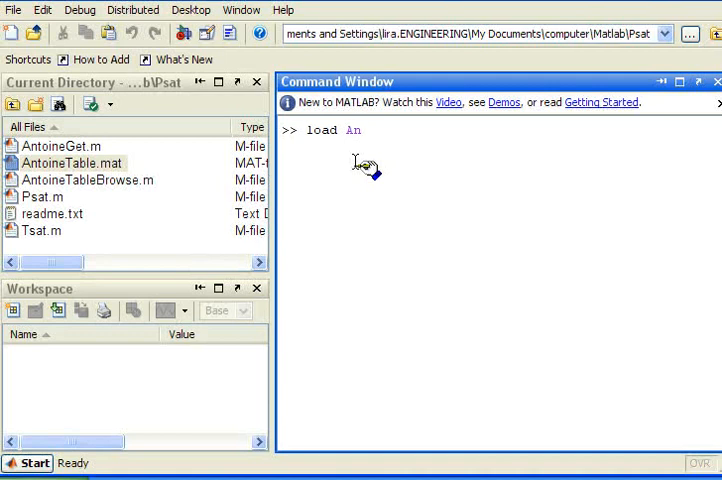
{"action": "type", "text": "toine"}
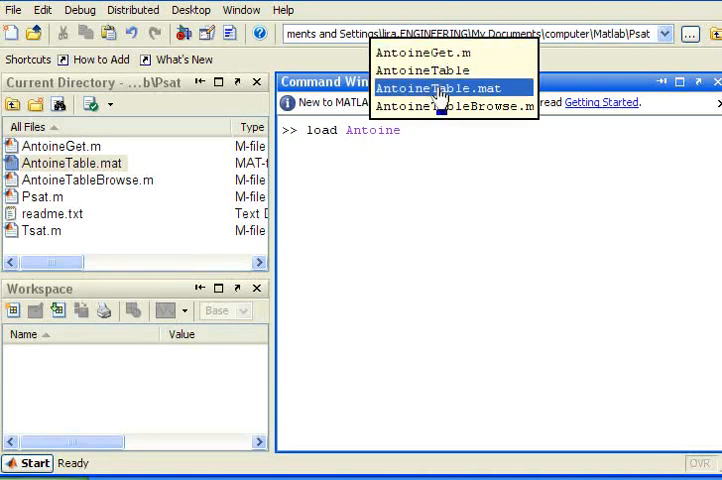
{"action": "left_click", "coordinate": [440, 88]}
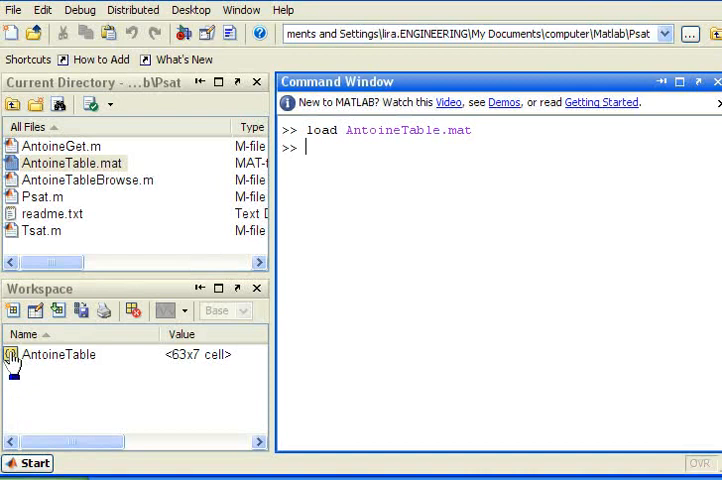
View AntoineTable's contents, then delete the variable again to empty the workspace
{"action": "double_click", "coordinate": [58, 354]}
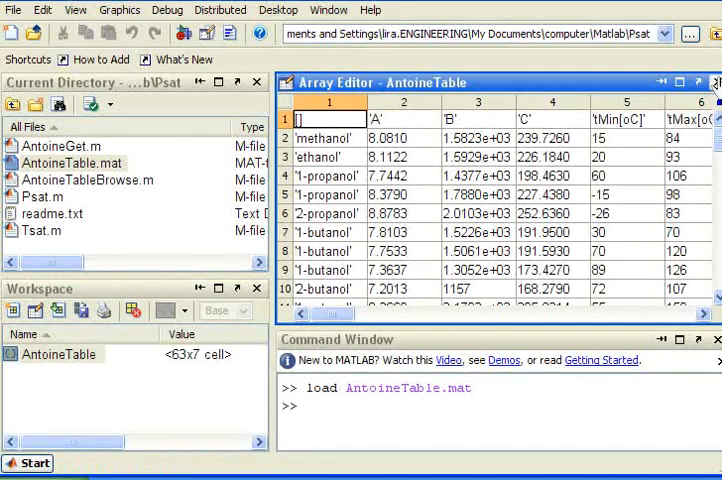
{"action": "left_click", "coordinate": [710, 86]}
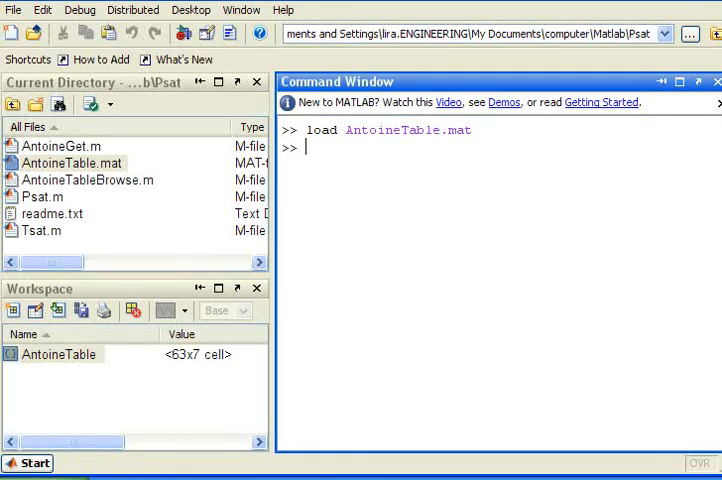
{"action": "mouse_move", "coordinate": [23, 361]}
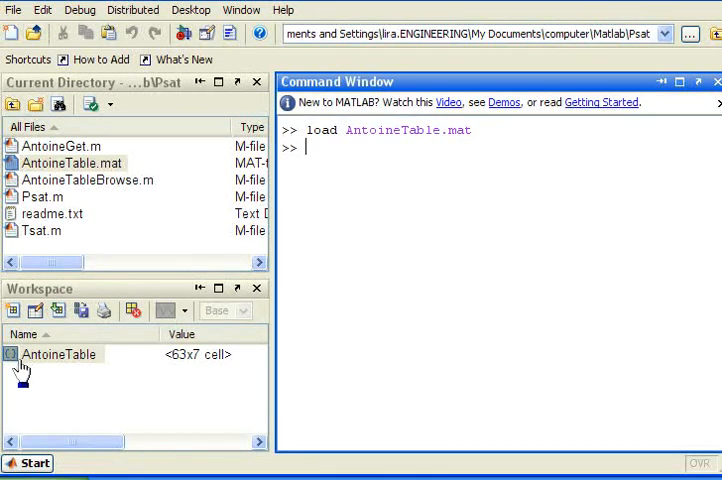
{"action": "left_click", "coordinate": [130, 310]}
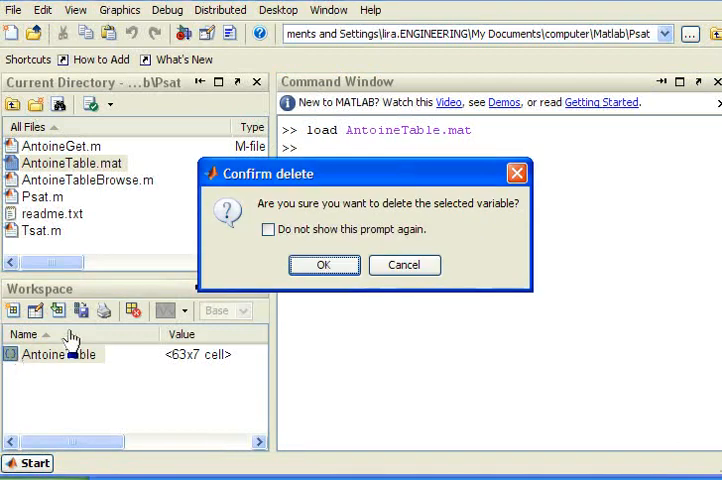
{"action": "left_click", "coordinate": [324, 264]}
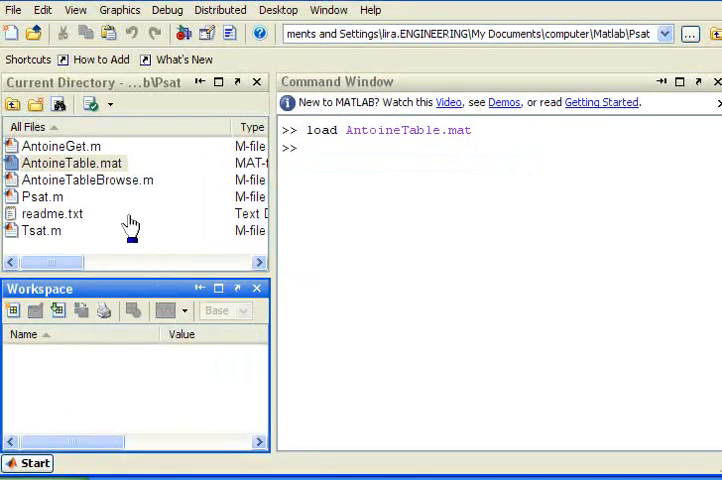
Move up to the Matlab folder and start typing load ./Psat/AntoineTable.mat
{"action": "left_click", "coordinate": [17, 103]}
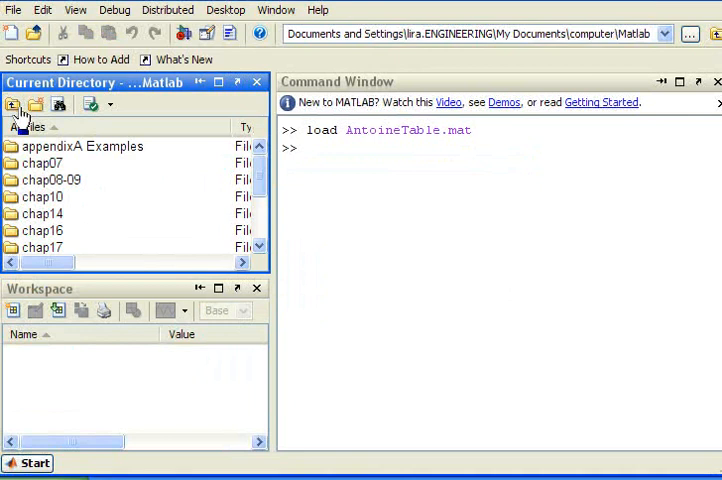
{"action": "type", "text": "i"}
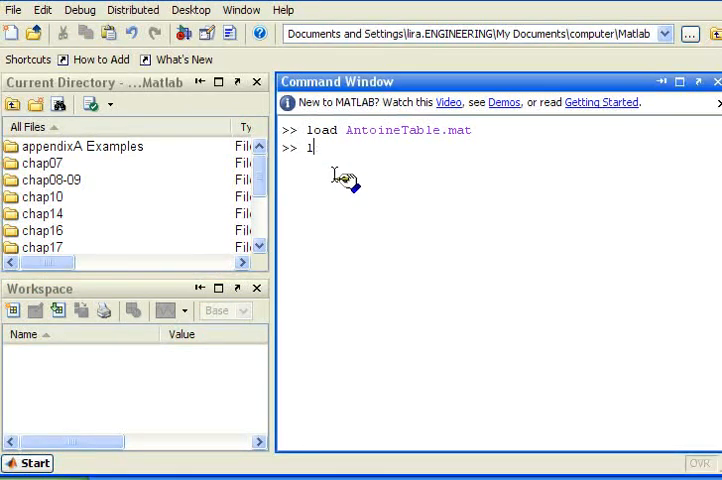
{"action": "type", "text": "oad"}
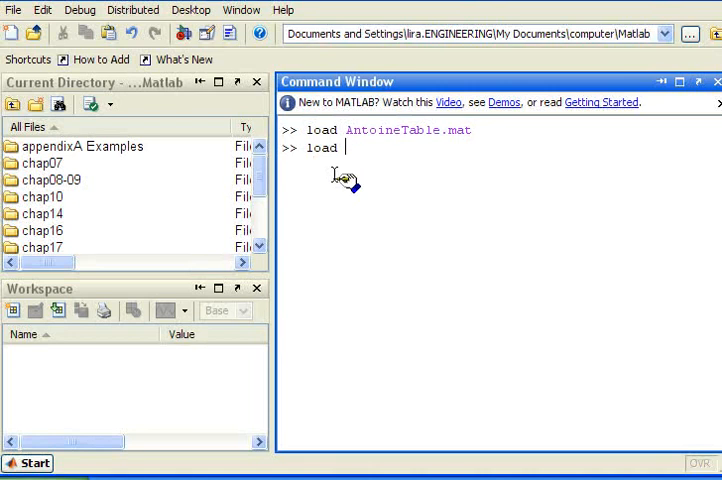
{"action": "type", "text": "./"}
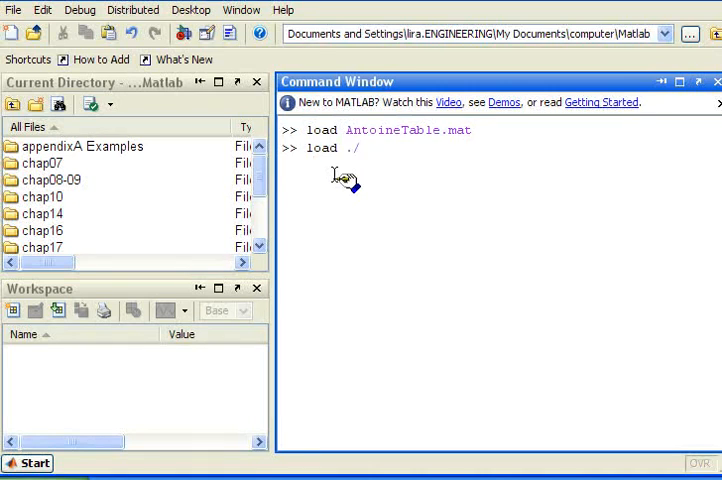
{"action": "type", "text": "Psat/Antoine"}
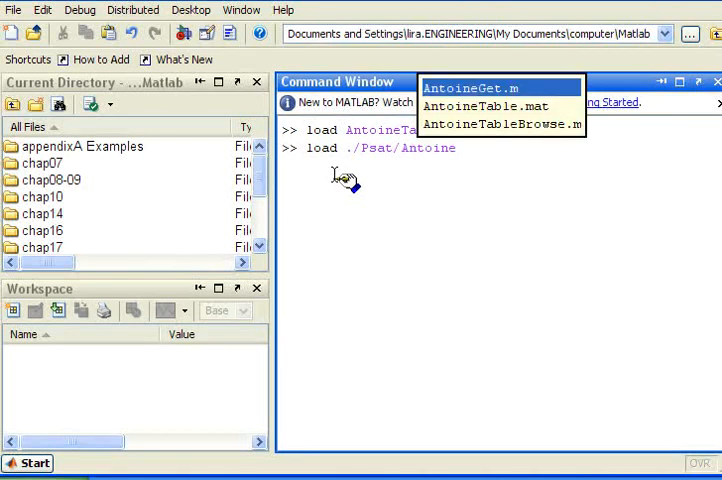
{"action": "mouse_move", "coordinate": [483, 107]}
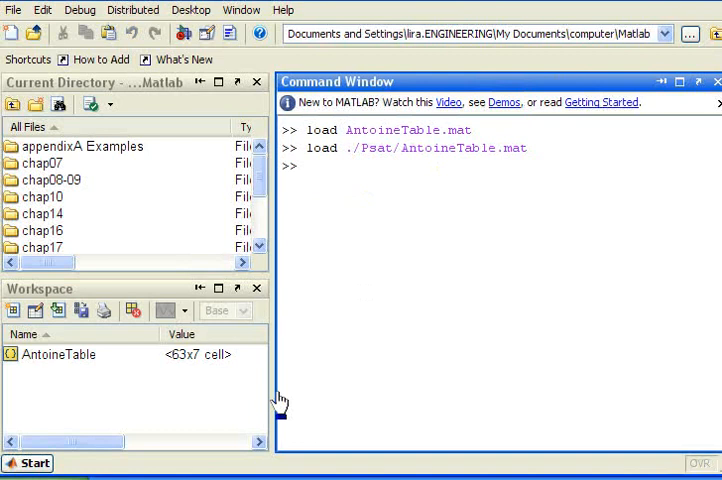
{"action": "mouse_move", "coordinate": [20, 334]}
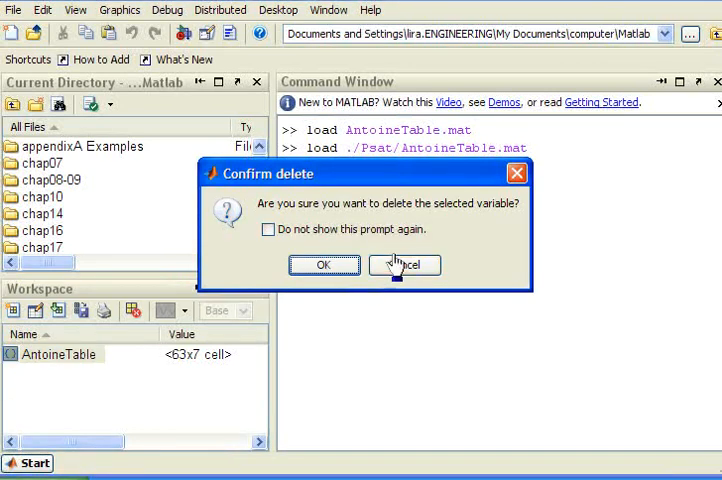
Confirm deleting AntoineTable, list ./Psat/, and run ./Psat/AntoineTableBrowse.m
{"action": "left_click", "coordinate": [324, 264]}
{"action": "type", "text": "dir"}
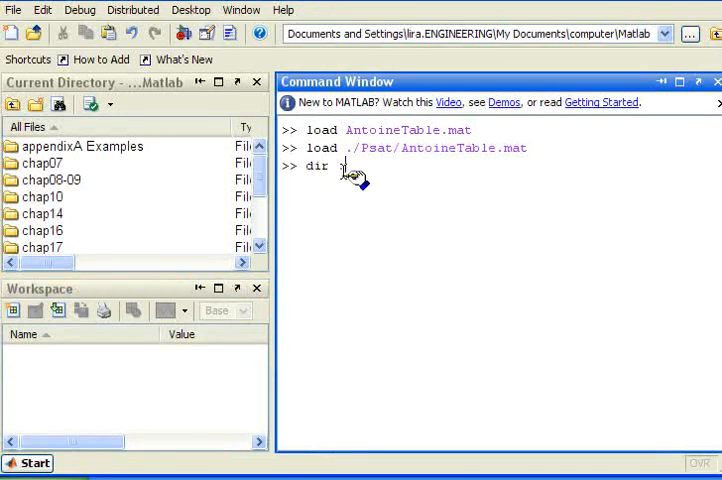
{"action": "type", "text": "./Psat/"}
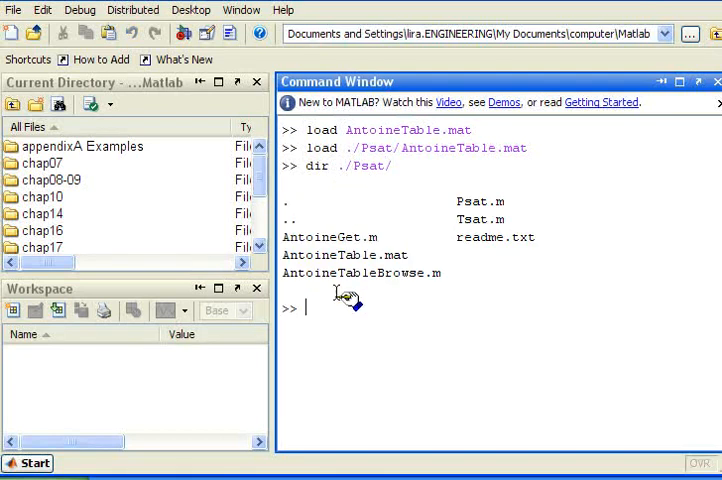
{"action": "mouse_move", "coordinate": [427, 280]}
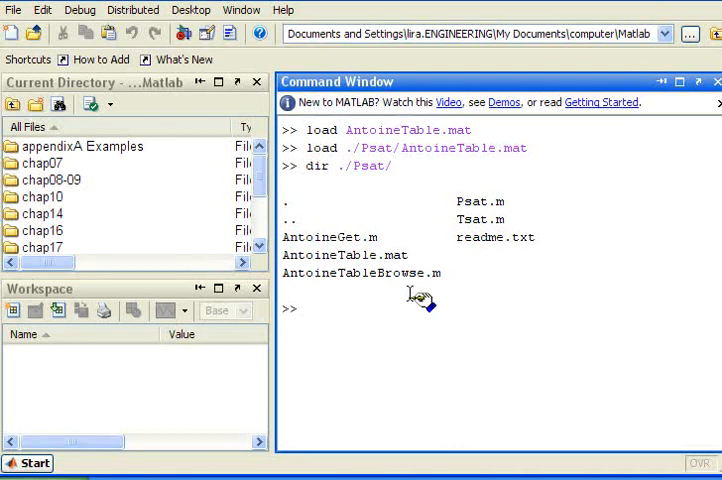
{"action": "type", "text": "run An"}
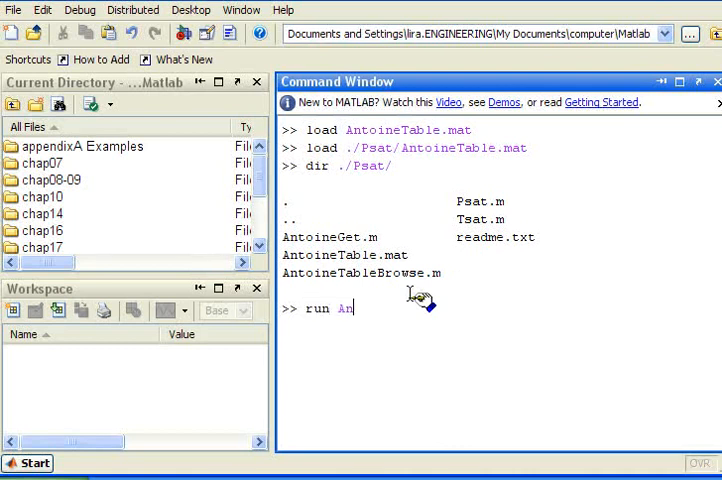
{"action": "type", "text": "./"}
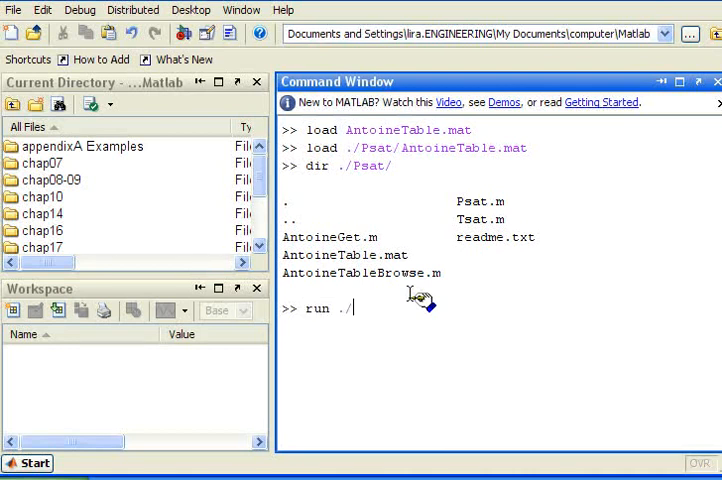
{"action": "type", "text": "Psat"}
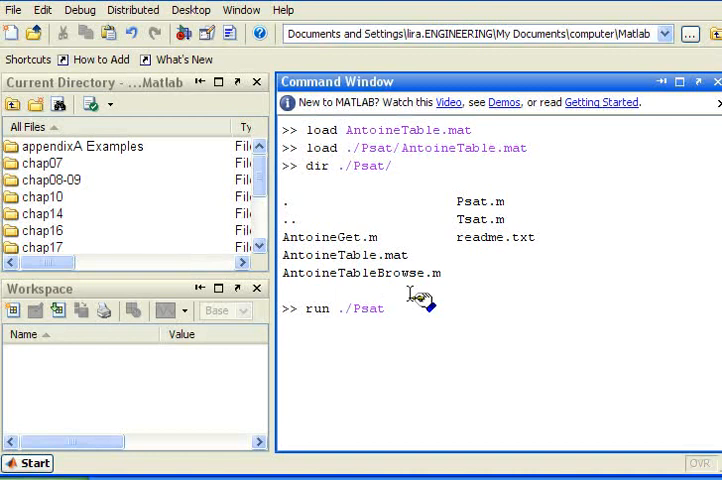
{"action": "type", "text": "/An"}
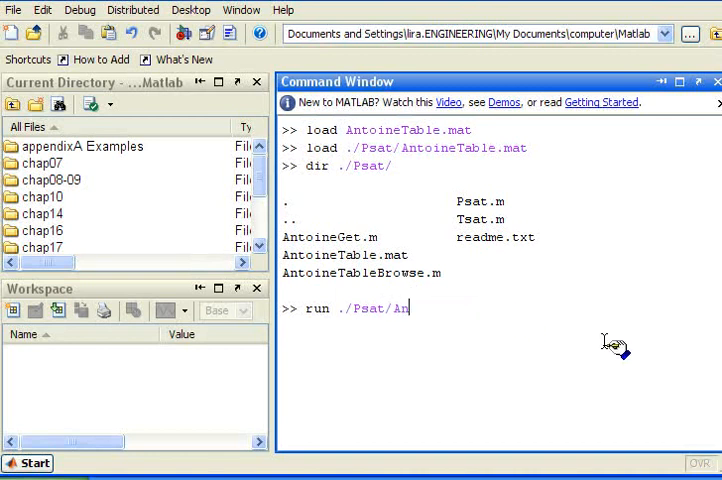
{"action": "type", "text": "toine"}
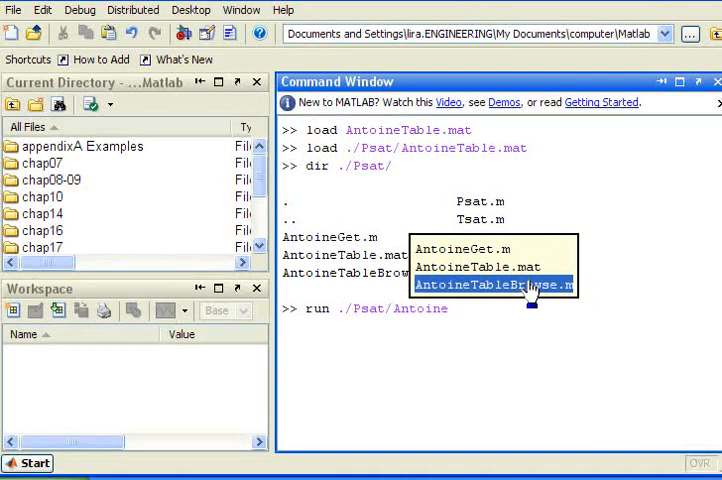
{"action": "left_click", "coordinate": [492, 284]}
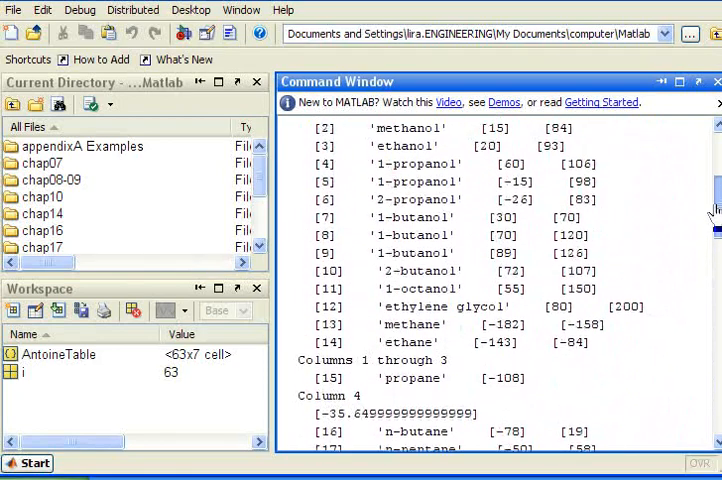
Scroll through the compound listing with minimum and maximum temperatures
{"action": "scroll", "scroll_direction": "down", "scroll_amount": 3}
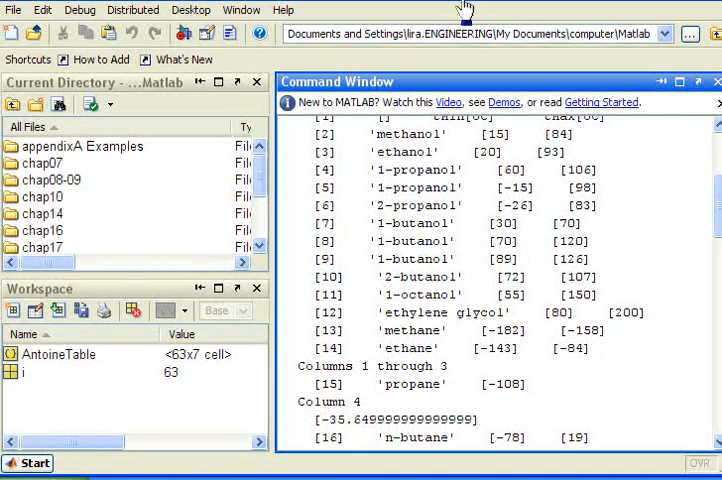
{"action": "scroll", "scroll_direction": "down", "scroll_amount": 3}
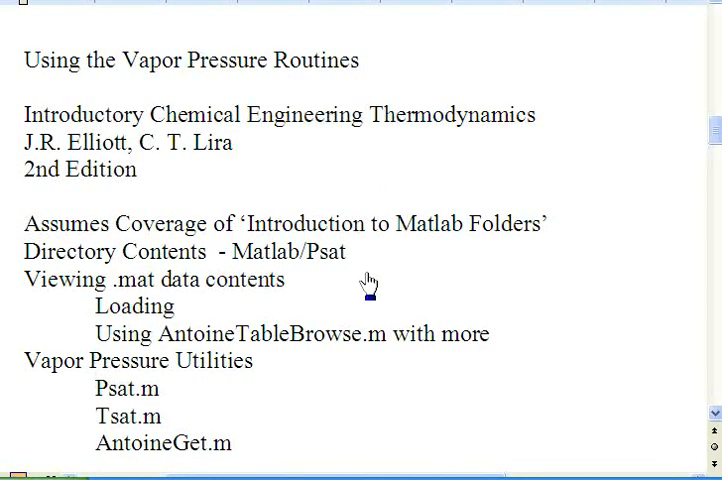
{"action": "mouse_move", "coordinate": [170, 369]}
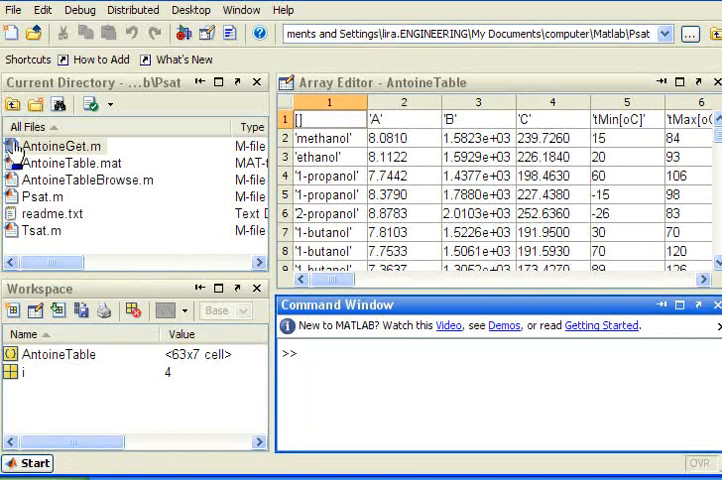
Open AntoineGet.m in the Editor and read through its function code
{"action": "double_click", "coordinate": [60, 145]}
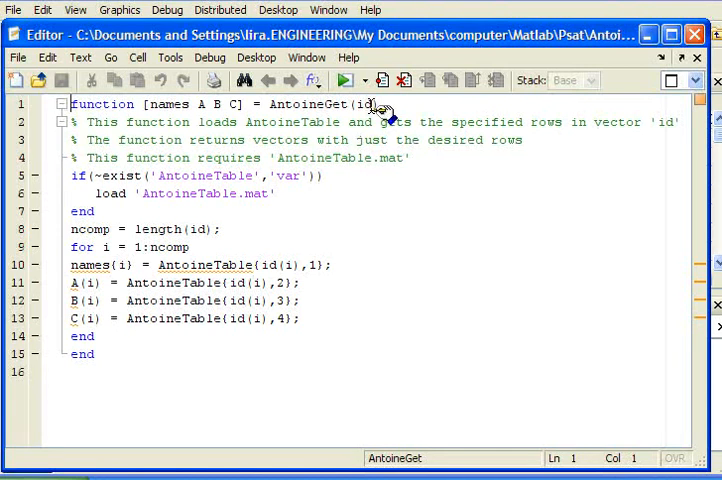
{"action": "mouse_move", "coordinate": [378, 110]}
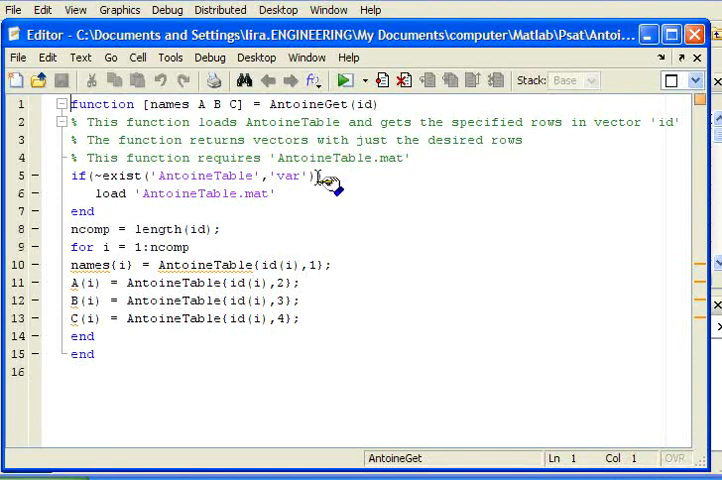
{"action": "mouse_move", "coordinate": [262, 202]}
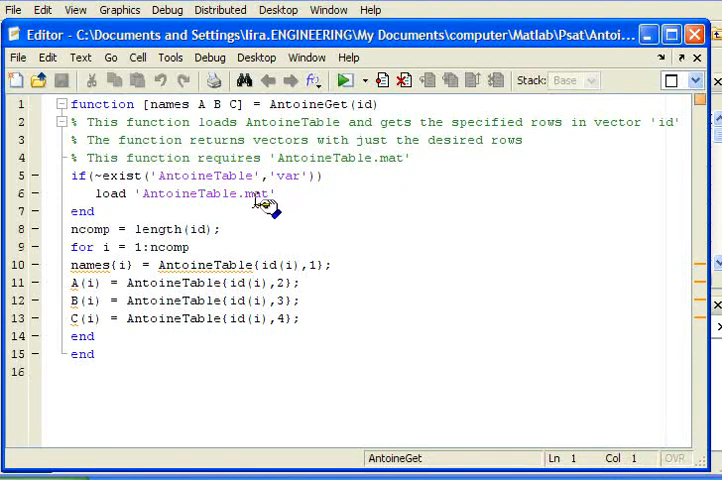
{"action": "mouse_move", "coordinate": [175, 183]}
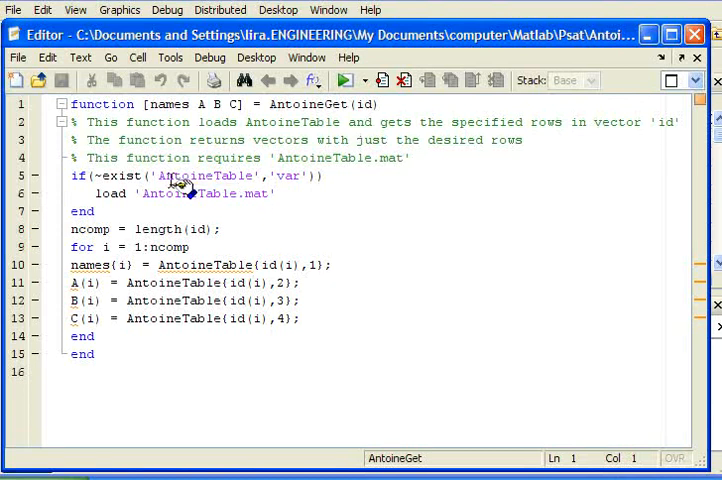
{"action": "mouse_move", "coordinate": [95, 237]}
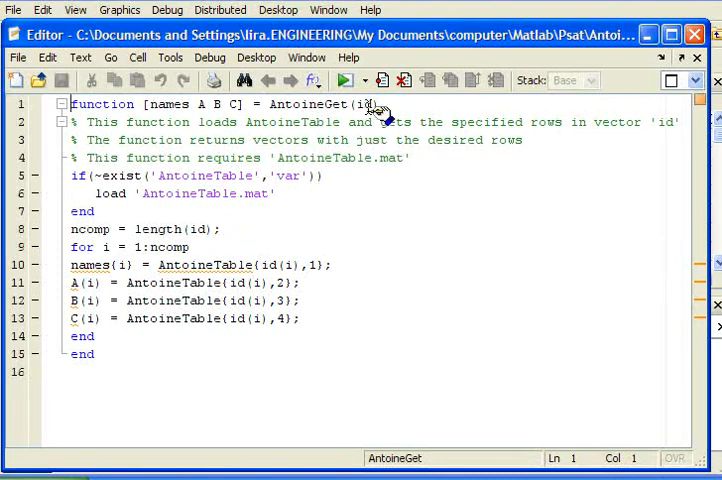
{"action": "mouse_move", "coordinate": [207, 247]}
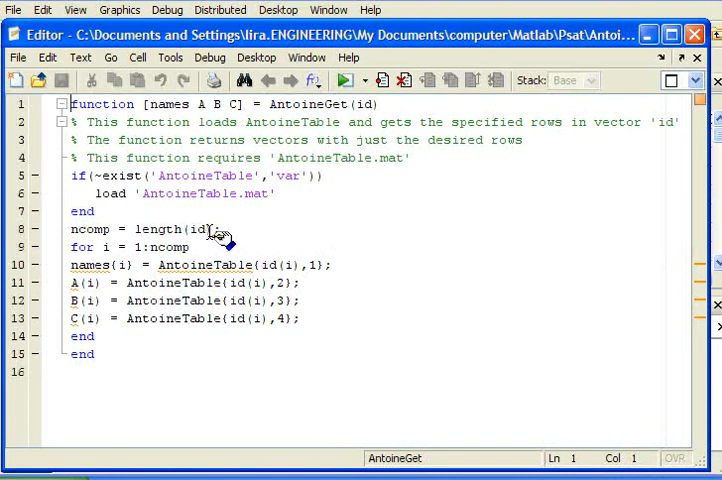
{"action": "mouse_move", "coordinate": [200, 247]}
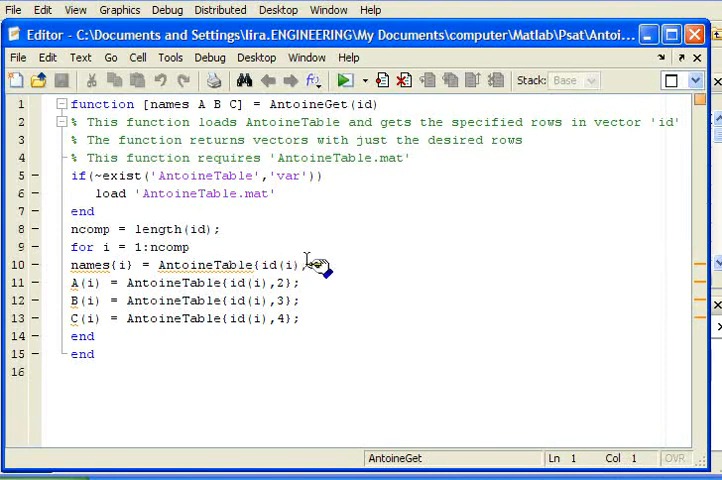
{"action": "type", "text": "1)"}
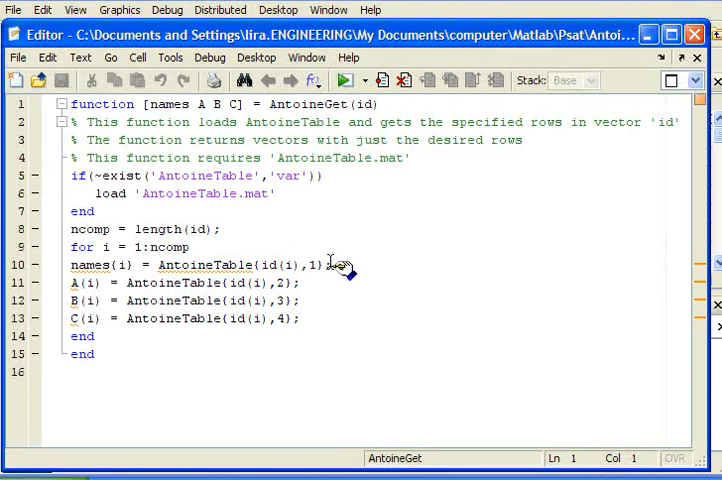
{"action": "mouse_move", "coordinate": [118, 277]}
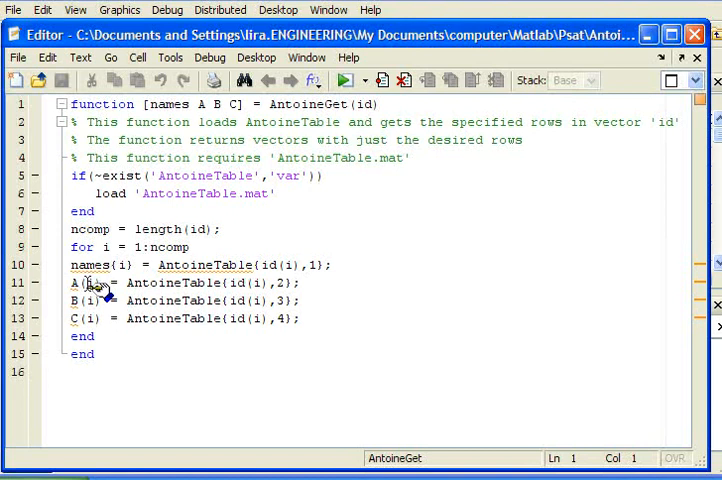
{"action": "mouse_move", "coordinate": [290, 325]}
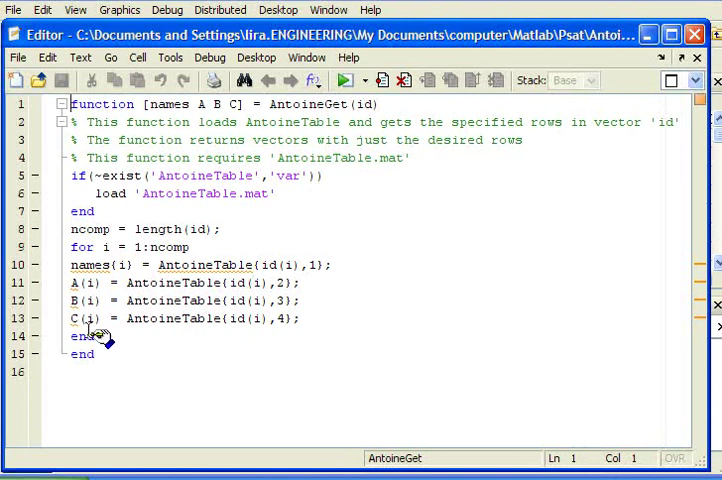
{"action": "mouse_move", "coordinate": [205, 104]}
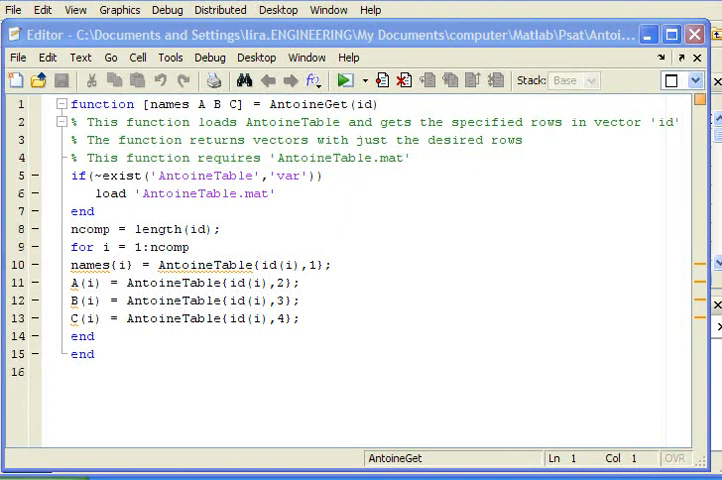
{"action": "mouse_move", "coordinate": [651, 62]}
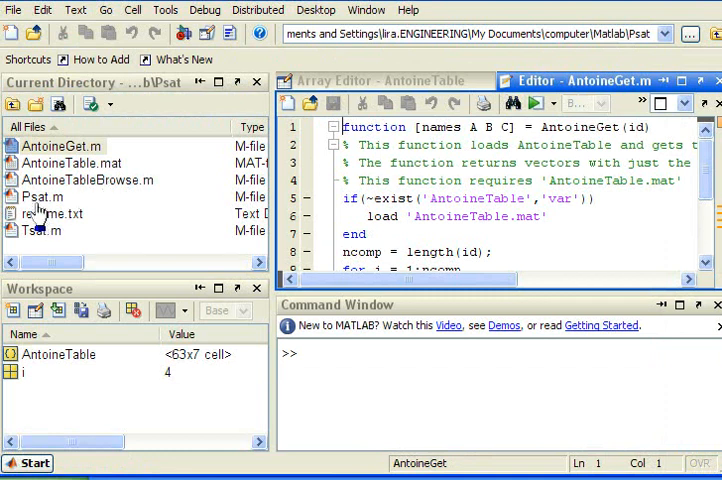
Open Psat.m and undock the Editor into its own window
{"action": "left_click", "coordinate": [40, 197]}
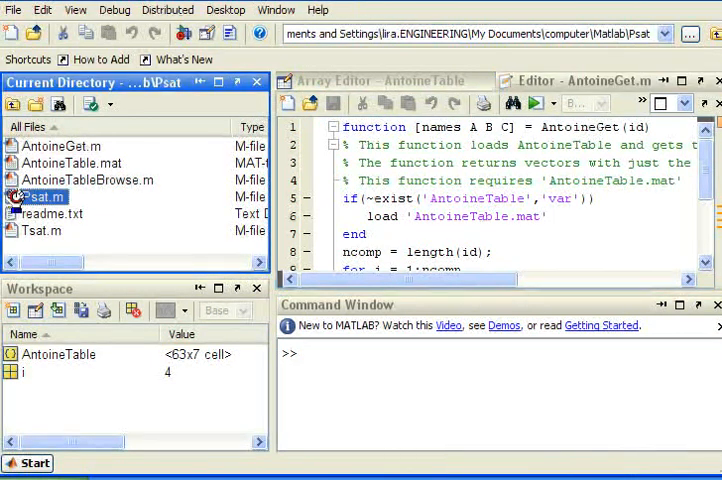
{"action": "double_click", "coordinate": [40, 196]}
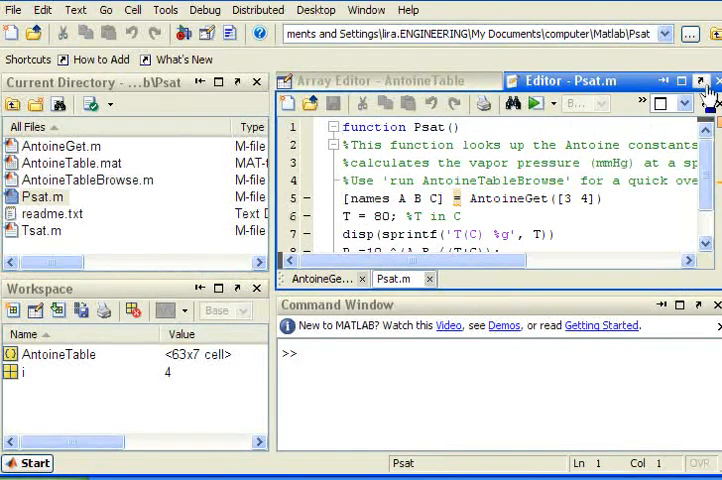
{"action": "left_click", "coordinate": [697, 76]}
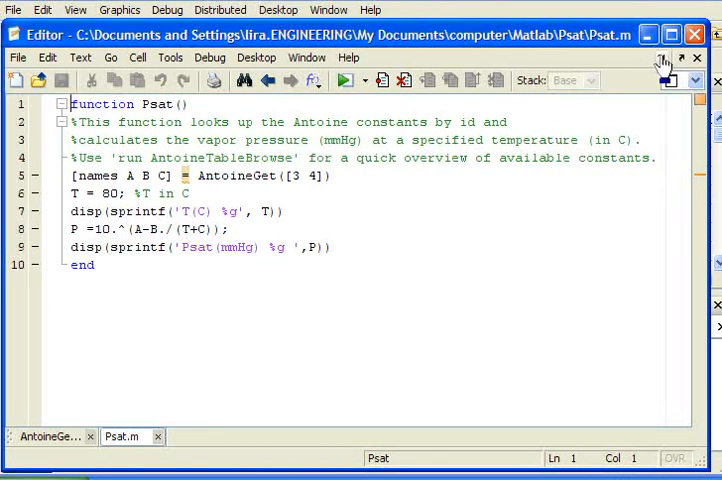
{"action": "mouse_move", "coordinate": [656, 61]}
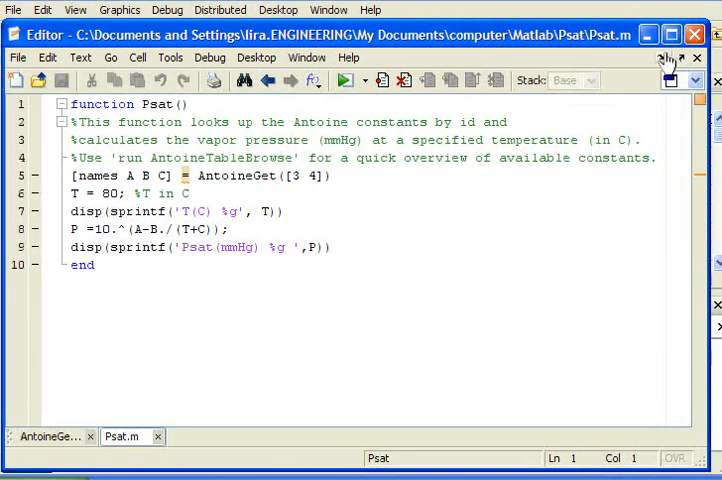
Dock the Psat editor and change the temperature on line 6 to T = 70
{"action": "left_click", "coordinate": [672, 35]}
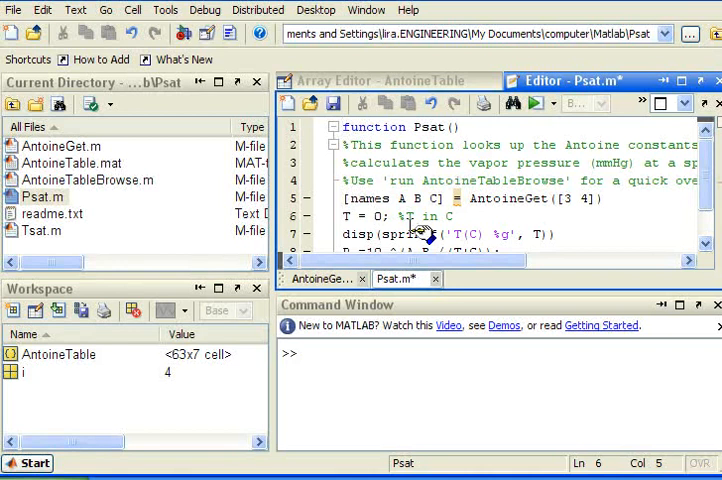
{"action": "type", "text": "70"}
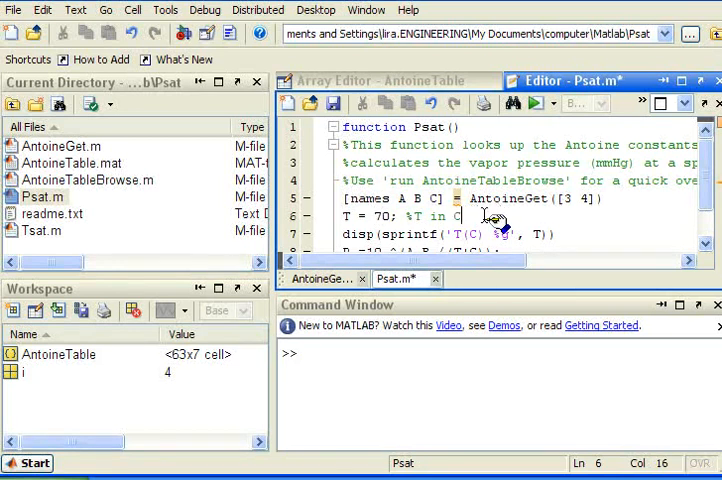
{"action": "mouse_move", "coordinate": [650, 203]}
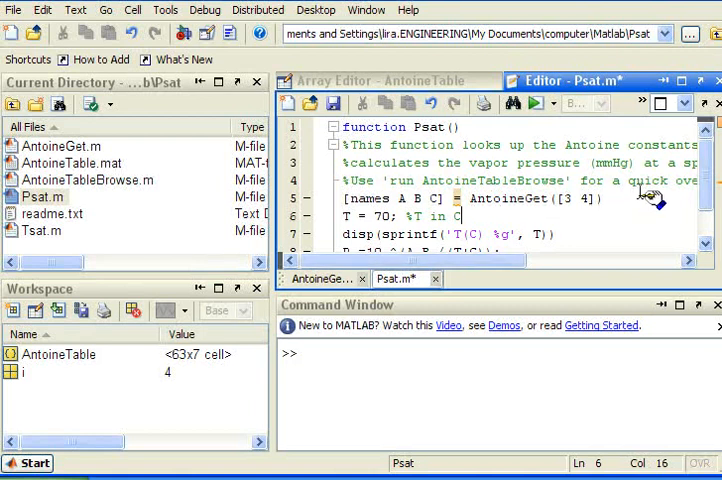
{"action": "left_click", "coordinate": [340, 355]}
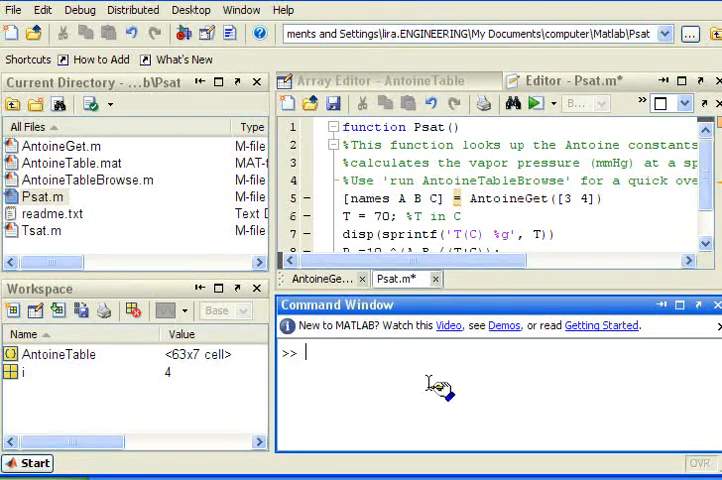
Enable paged output with 'more on' and run AntoineTableBrowse.m to list compounds
{"action": "type", "text": "more on"}
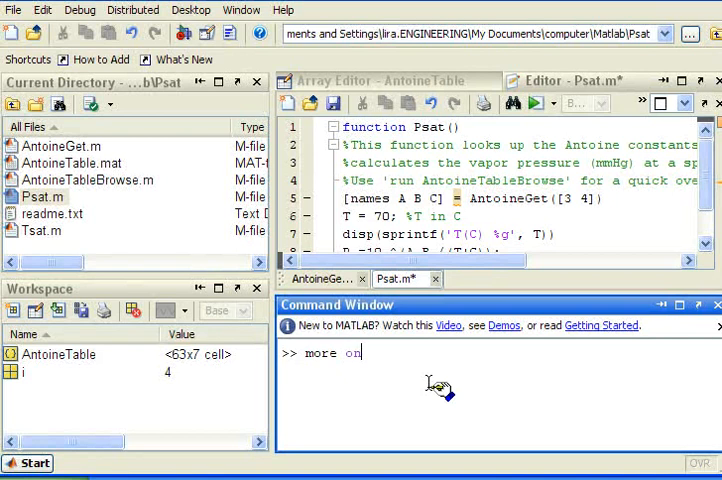
{"action": "type", "text": "run Ango"}
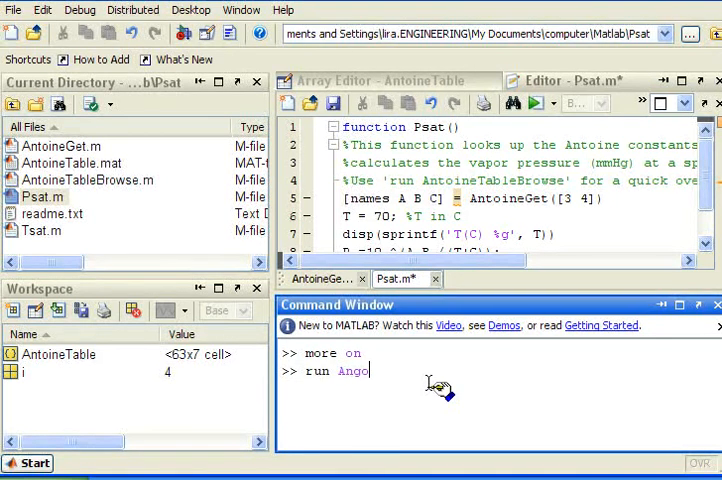
{"action": "key", "text": "BackSpace"}
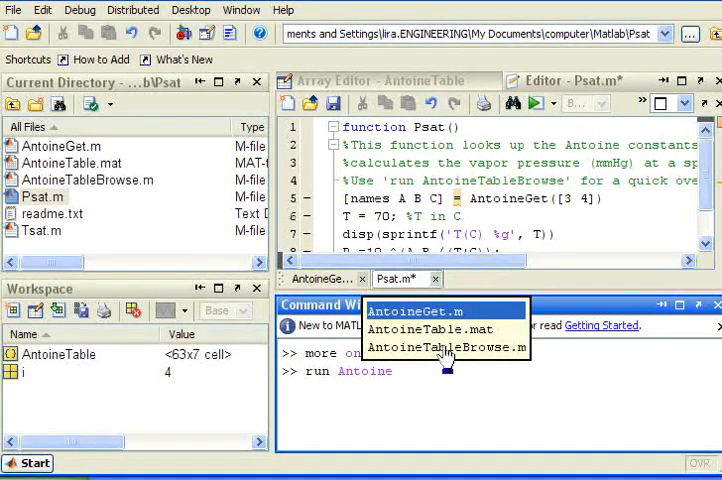
{"action": "left_click", "coordinate": [447, 347]}
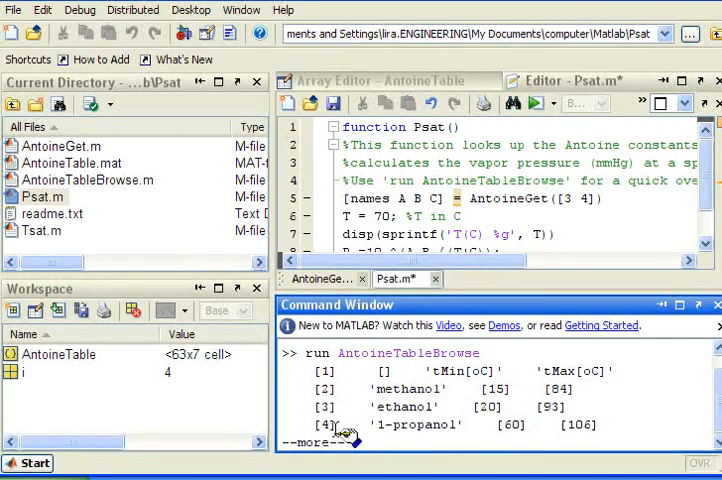
{"action": "mouse_move", "coordinate": [448, 440]}
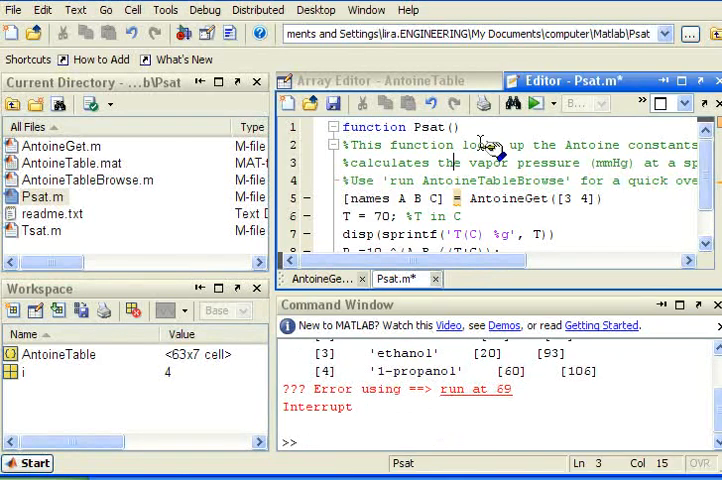
Run Psat at 70 °C, printing vapor pressures of 542.308 and 244.857 mmHg
{"action": "left_click", "coordinate": [541, 103]}
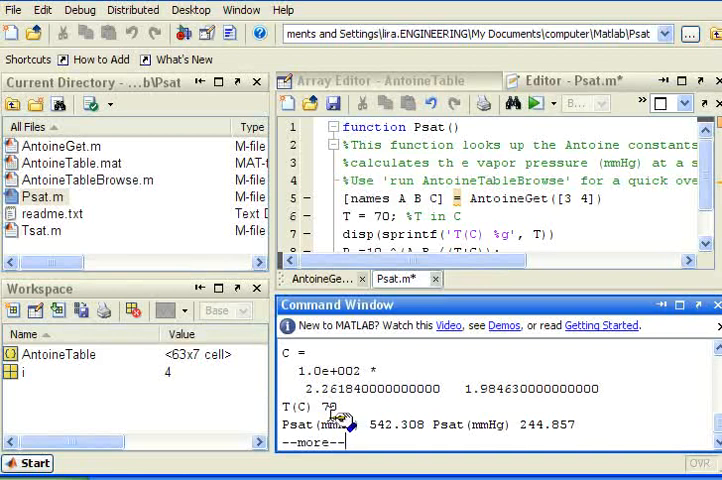
{"action": "mouse_move", "coordinate": [400, 442]}
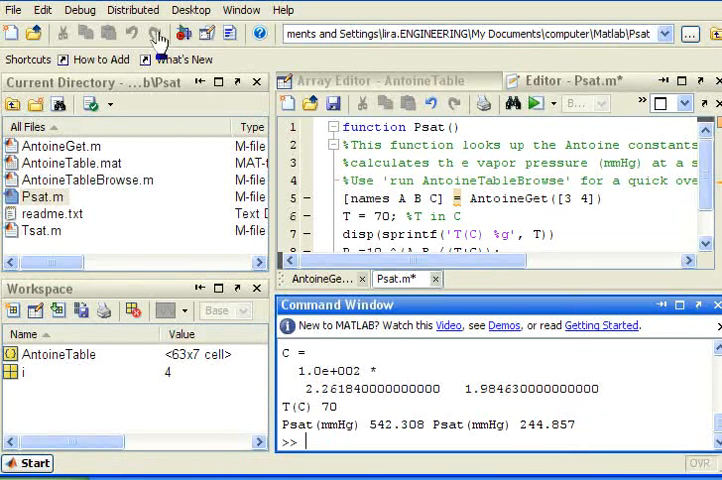
{"action": "mouse_move", "coordinate": [657, 62]}
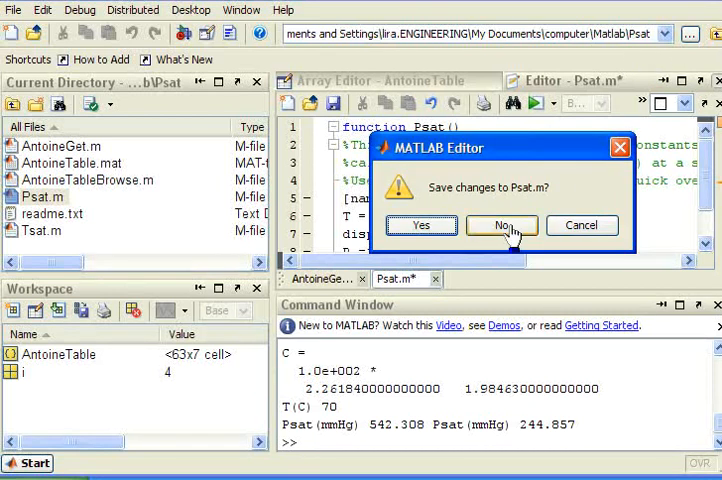
Close Psat.m without saving the temperature edit
{"action": "left_click", "coordinate": [501, 224]}
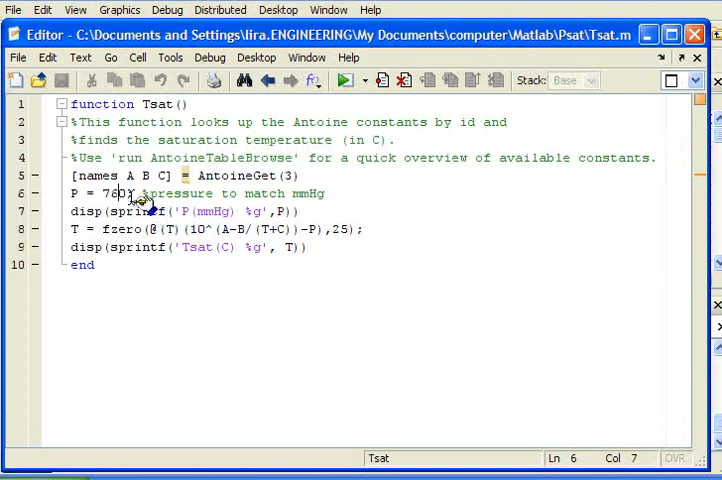
{"action": "mouse_move", "coordinate": [120, 235]}
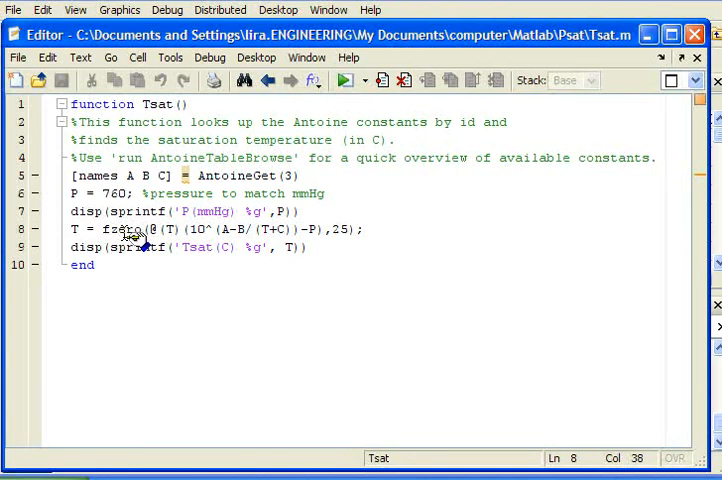
{"action": "mouse_move", "coordinate": [347, 275]}
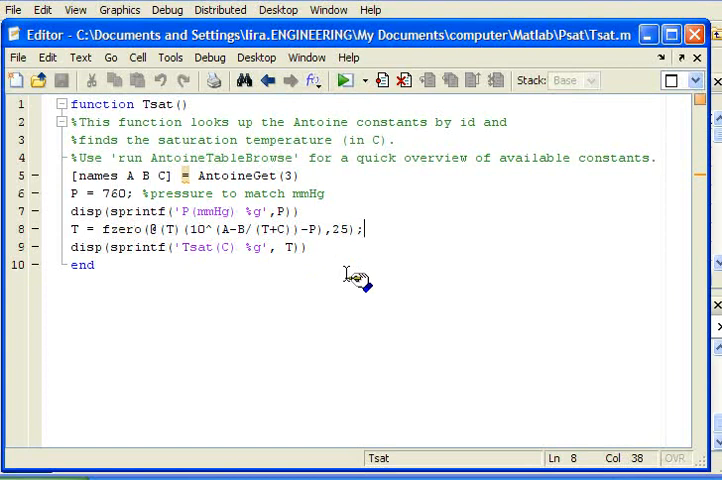
{"action": "mouse_move", "coordinate": [647, 105]}
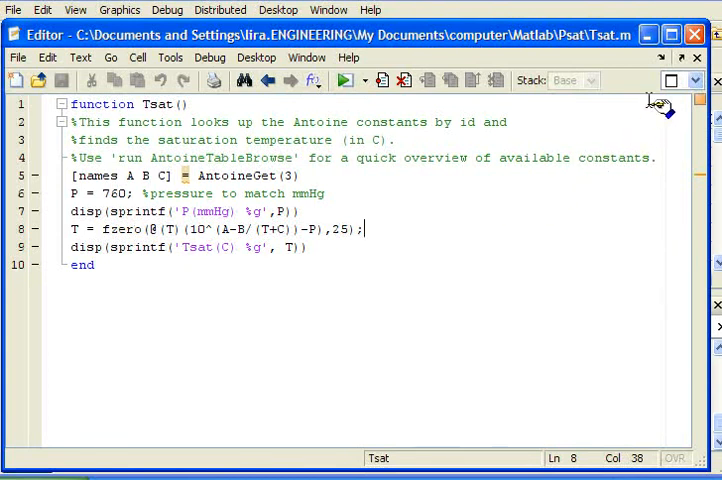
{"action": "mouse_move", "coordinate": [657, 57]}
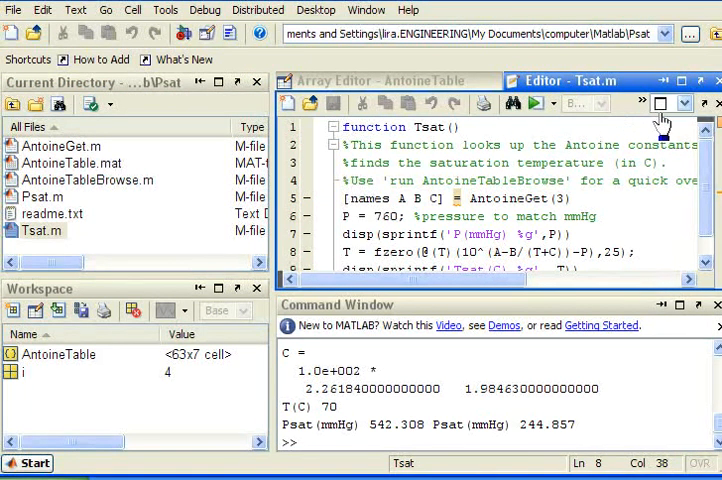
Run Tsat to get a saturation temperature of 78.2982 °C at 760 mmHg
{"action": "left_click", "coordinate": [539, 104]}
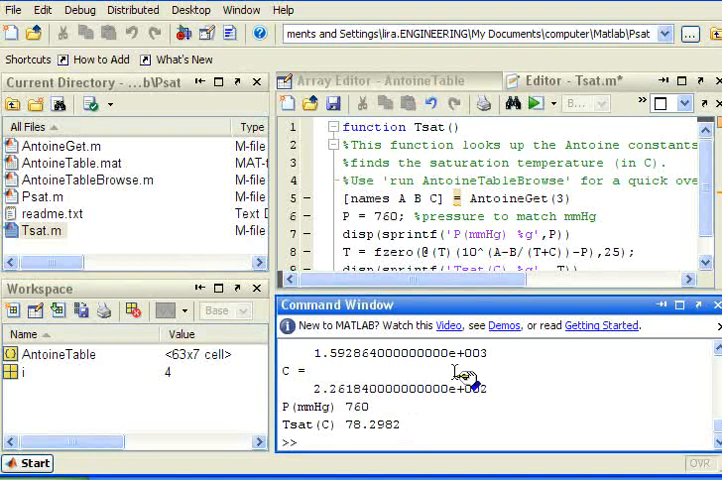
{"action": "mouse_move", "coordinate": [143, 258]}
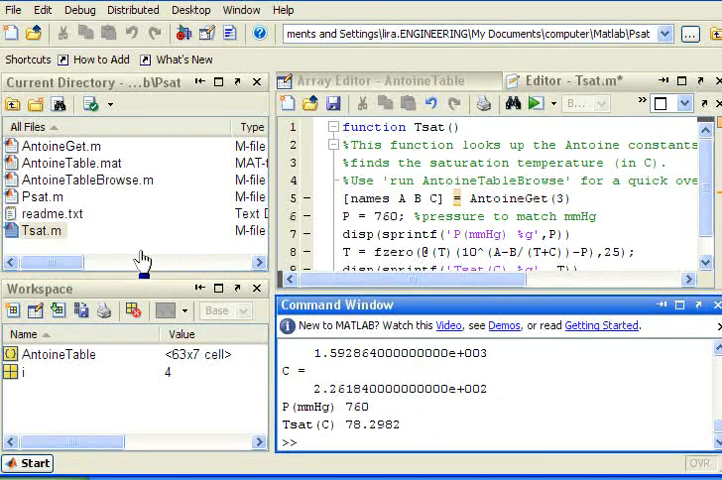